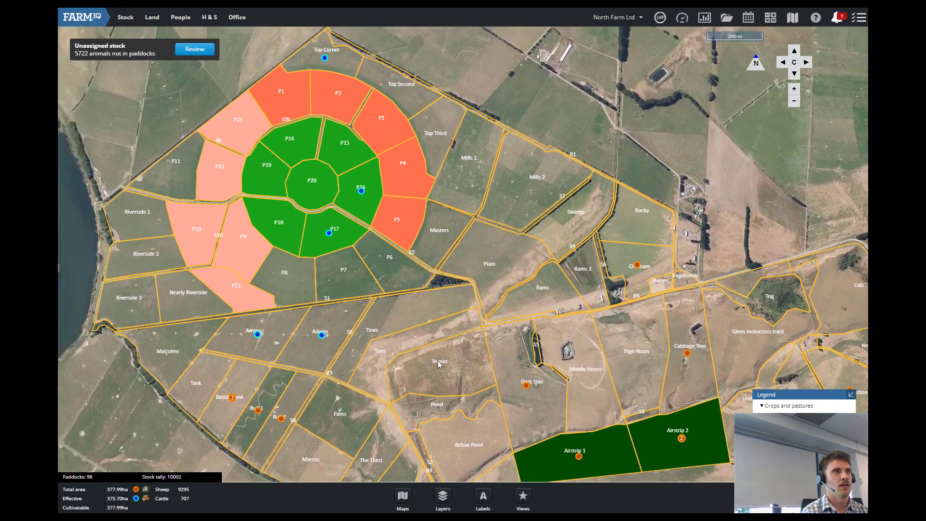
- Record a fertiliser application for the map-selected paddocks covering 27.7 ha
{"action": "left_click", "coordinate": [281, 91]}
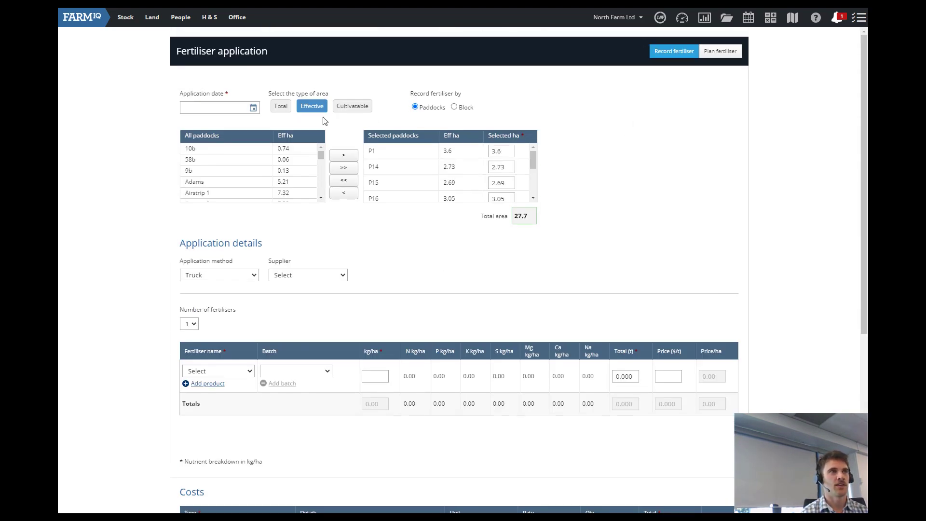
{"action": "mouse_move", "coordinate": [706, 65]}
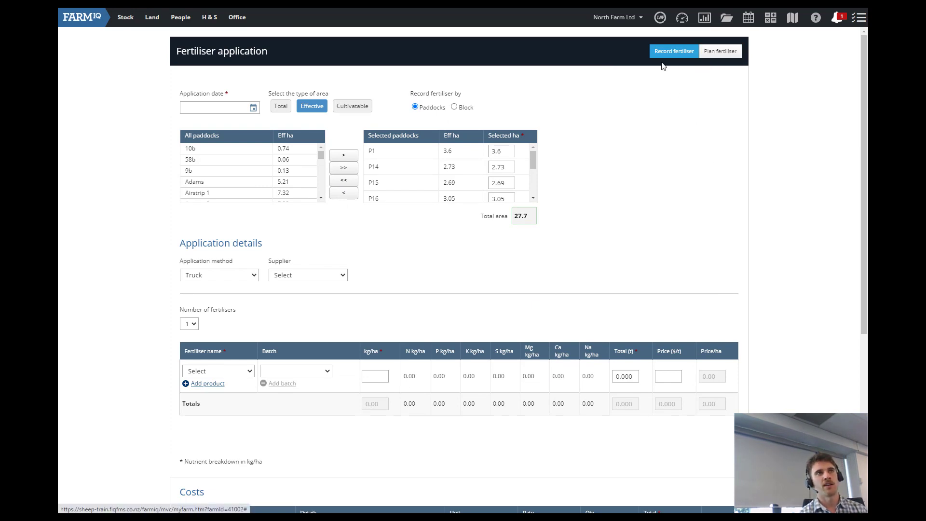
{"action": "mouse_move", "coordinate": [667, 63]}
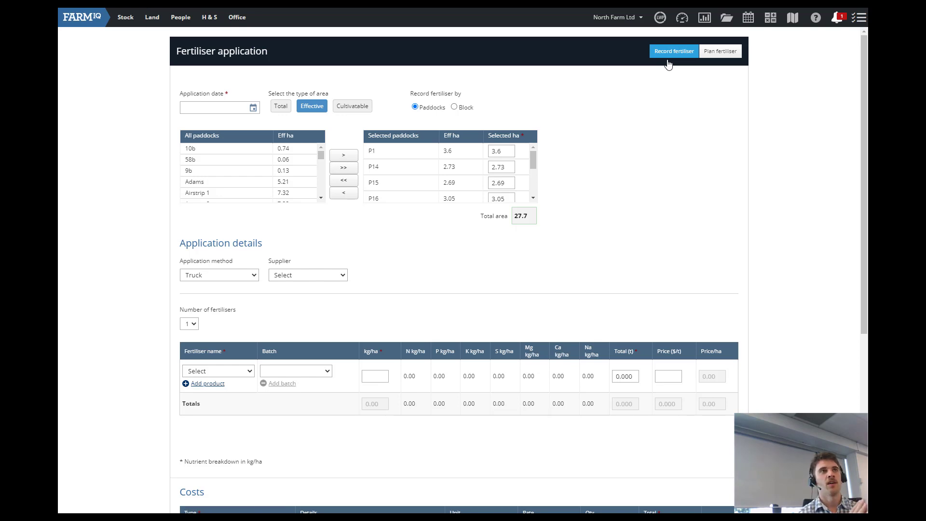
- Turn on Plan fertiliser so the form asks for planned application and delivery dates
{"action": "left_click", "coordinate": [720, 50]}
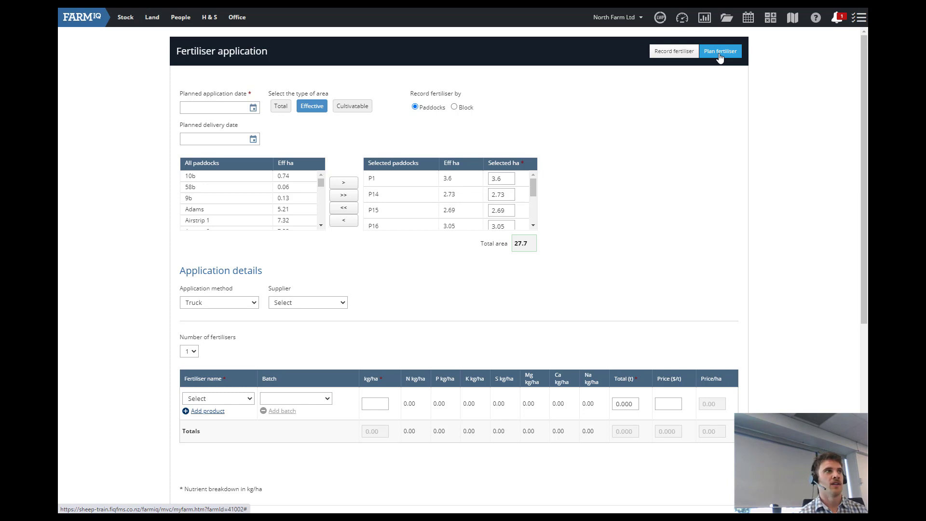
- Set the planned application date to 22 September 2021 and choose Ravensdown as supplier
{"action": "left_click", "coordinate": [219, 107]}
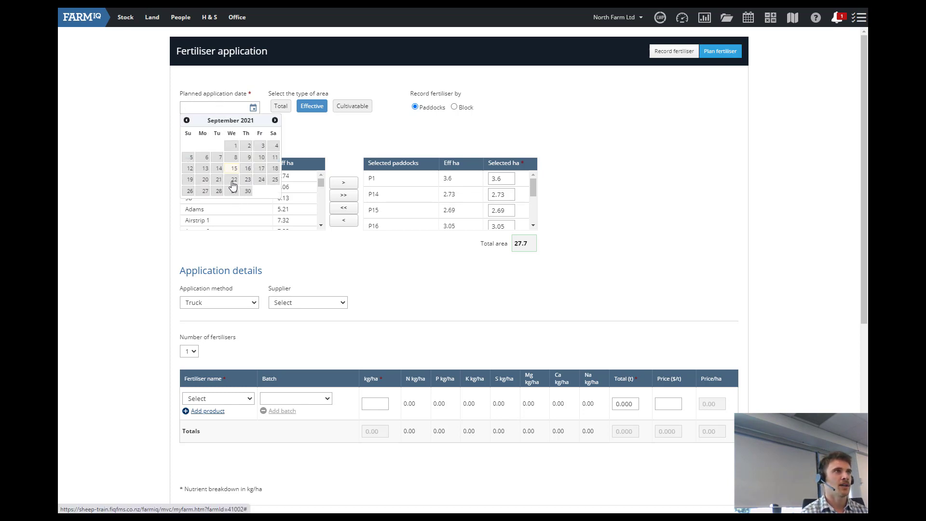
{"action": "left_click", "coordinate": [234, 180]}
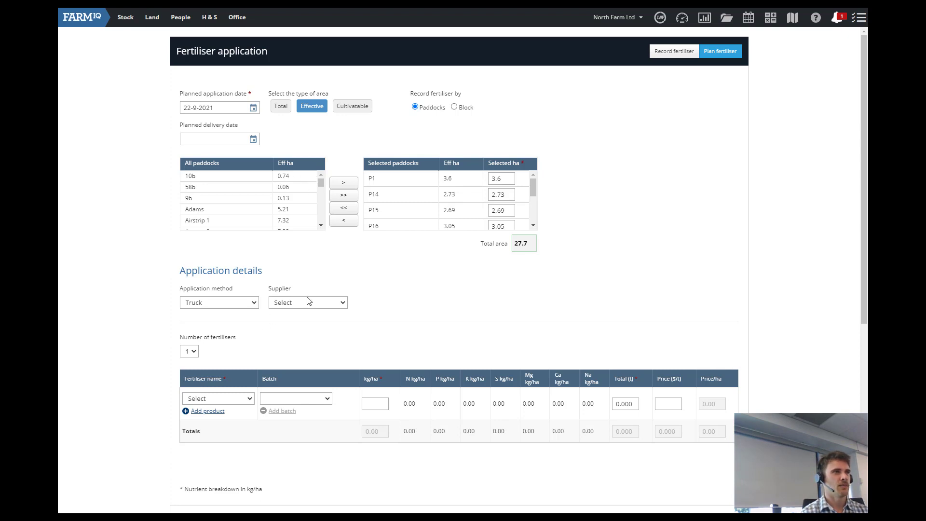
{"action": "left_click", "coordinate": [307, 302]}
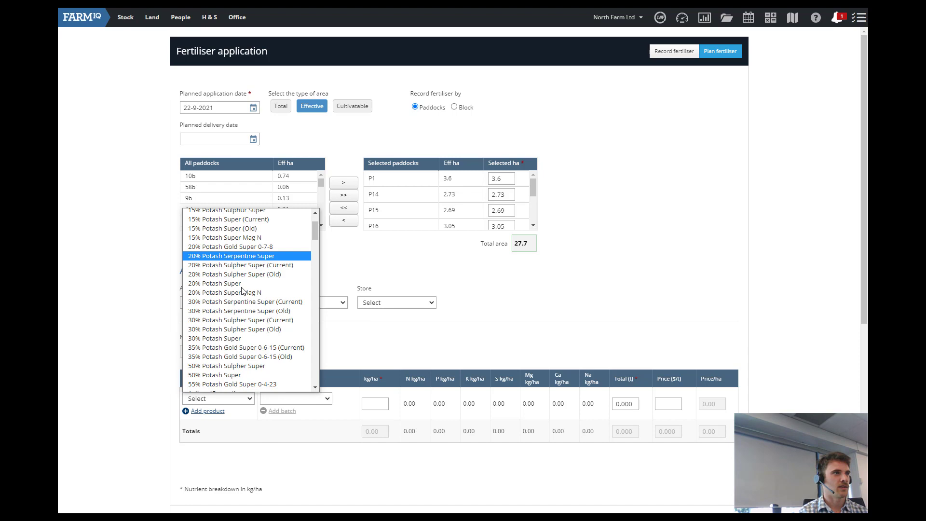
{"action": "scroll", "scroll_direction": "down", "scroll_amount": 3}
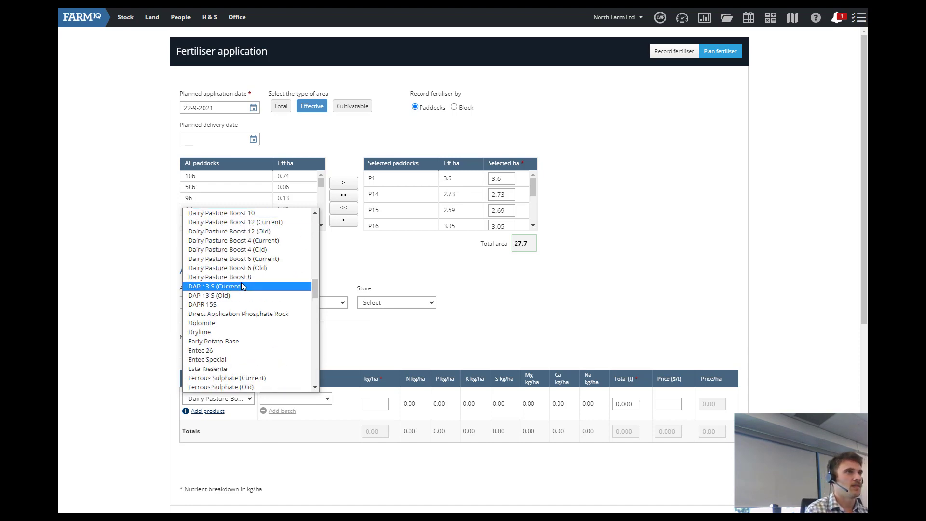
- Choose DAP 13 S (Current) at 120 kg/ha and save the planned application
{"action": "left_click", "coordinate": [226, 286]}
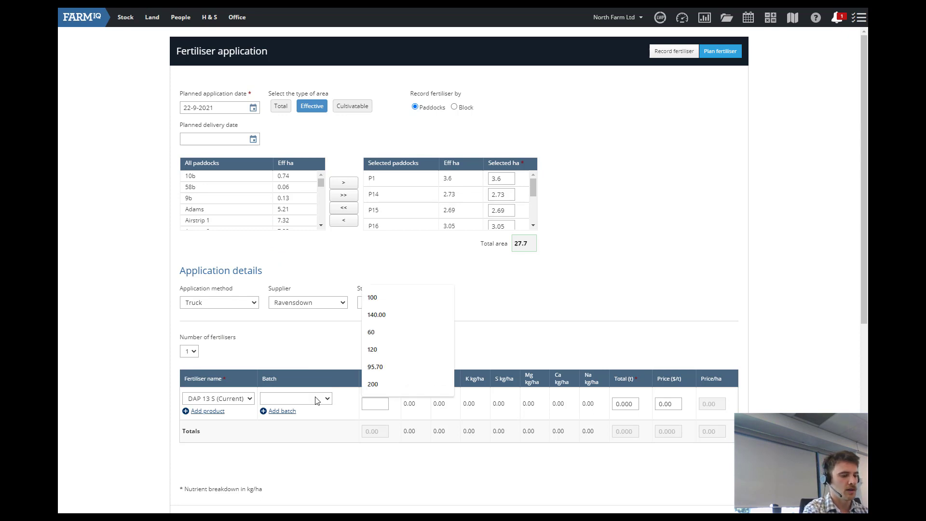
{"action": "left_click", "coordinate": [372, 349]}
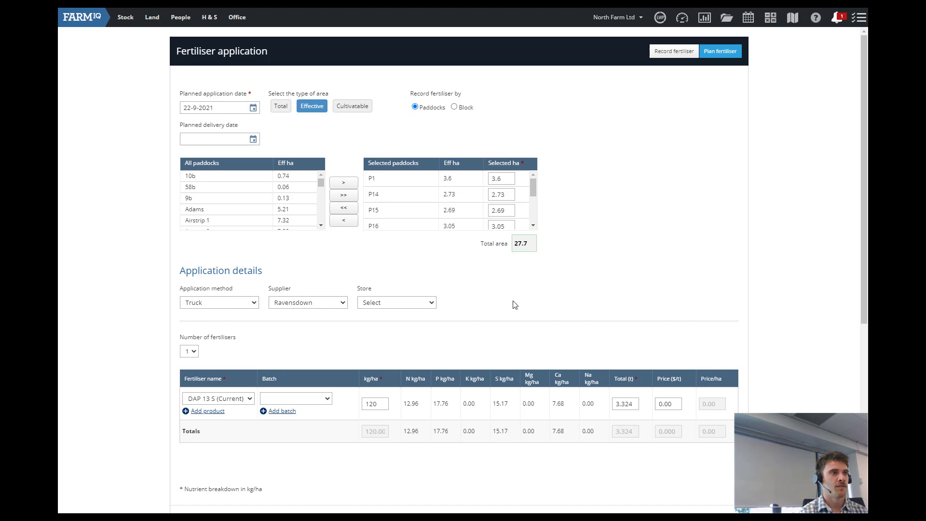
{"action": "scroll", "scroll_direction": "down", "scroll_amount": 3}
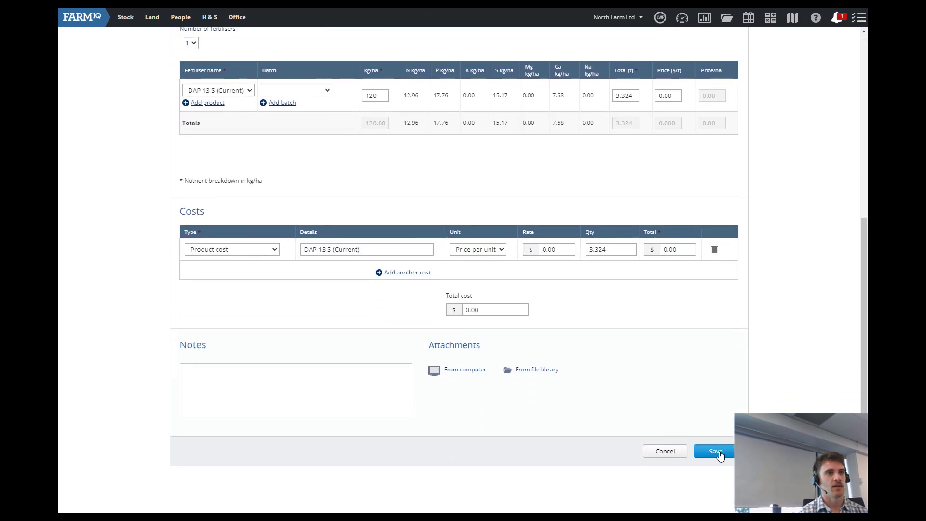
{"action": "left_click", "coordinate": [713, 450]}
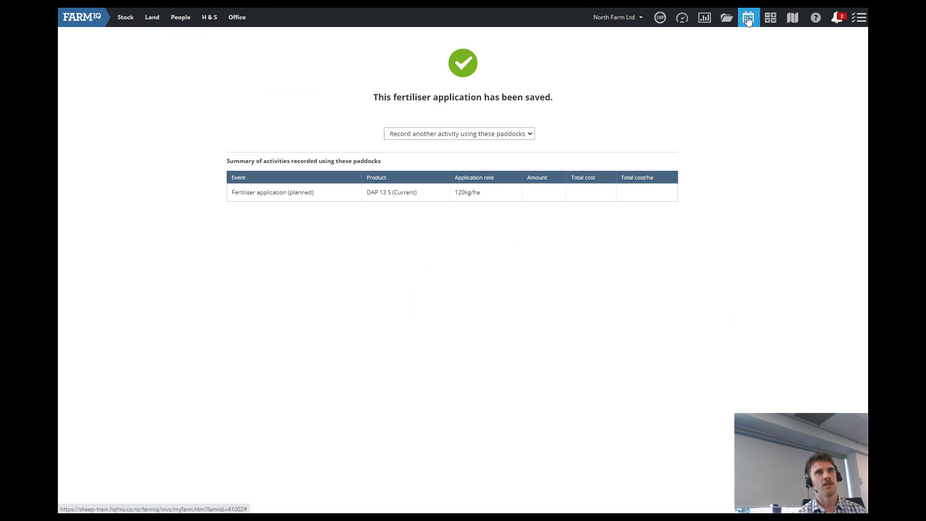
{"action": "left_click", "coordinate": [748, 17]}
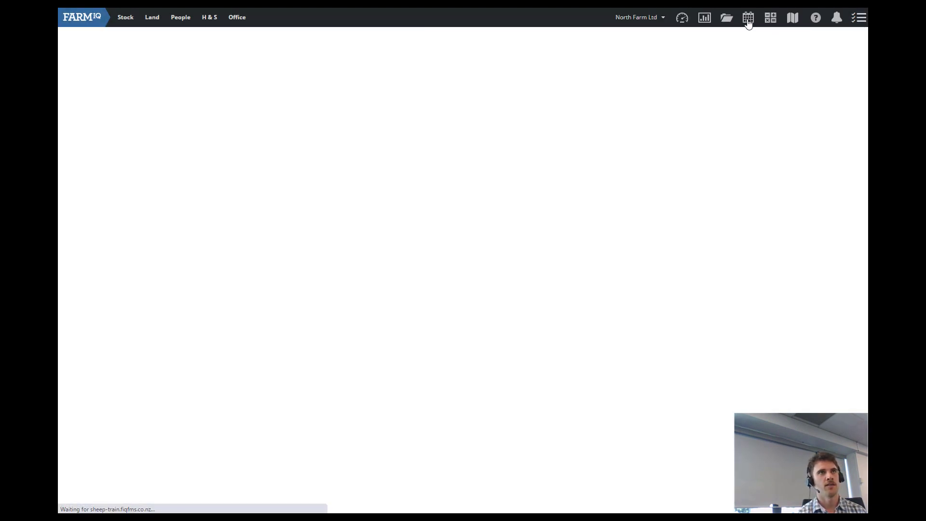
- Show September 2021 in the calendar and view the 22 September DAP 13 S details
{"action": "left_click", "coordinate": [747, 18]}
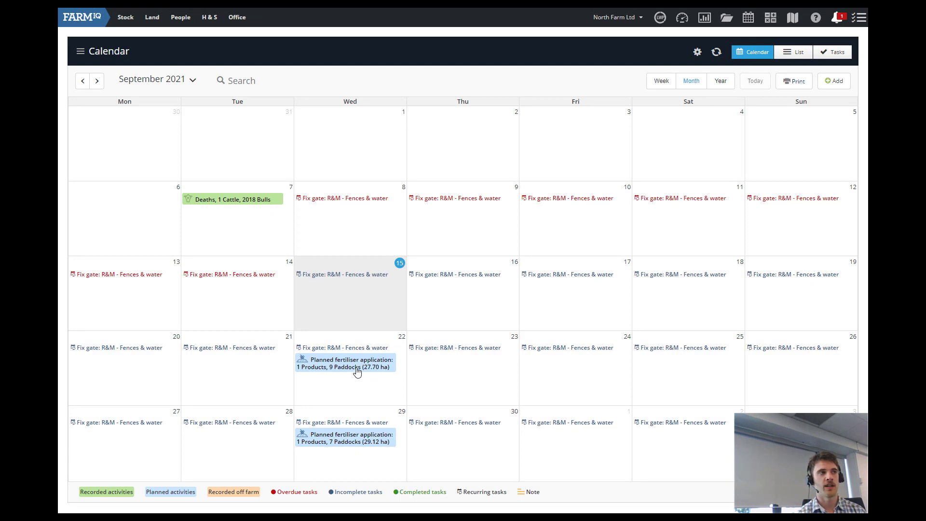
{"action": "mouse_move", "coordinate": [366, 377]}
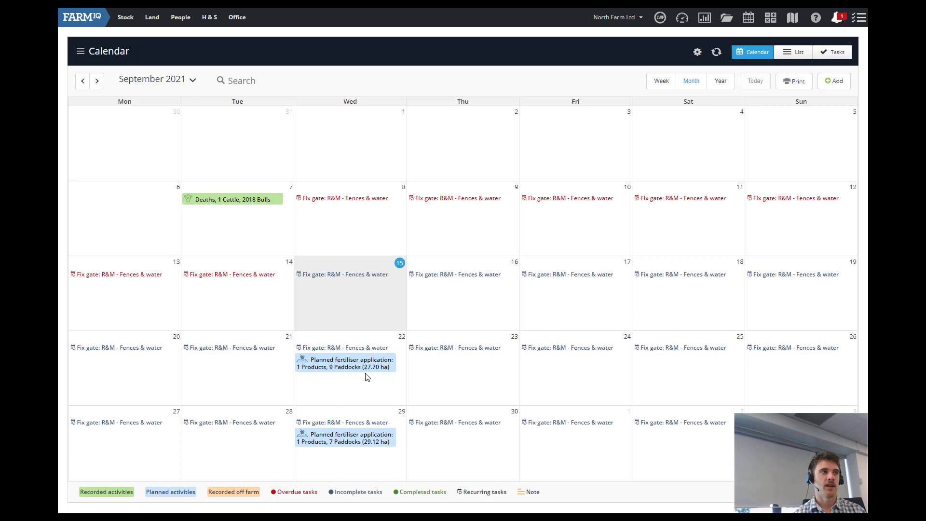
{"action": "mouse_move", "coordinate": [345, 305]}
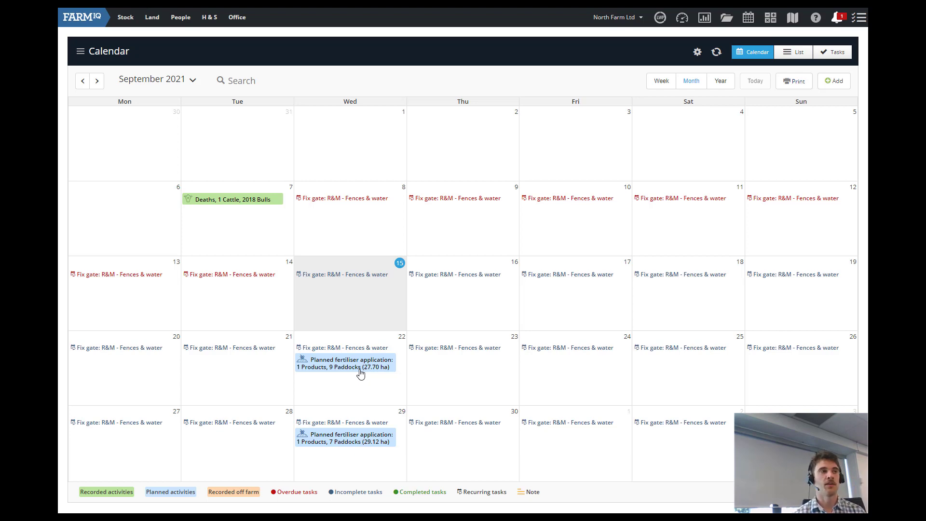
{"action": "left_click", "coordinate": [346, 363]}
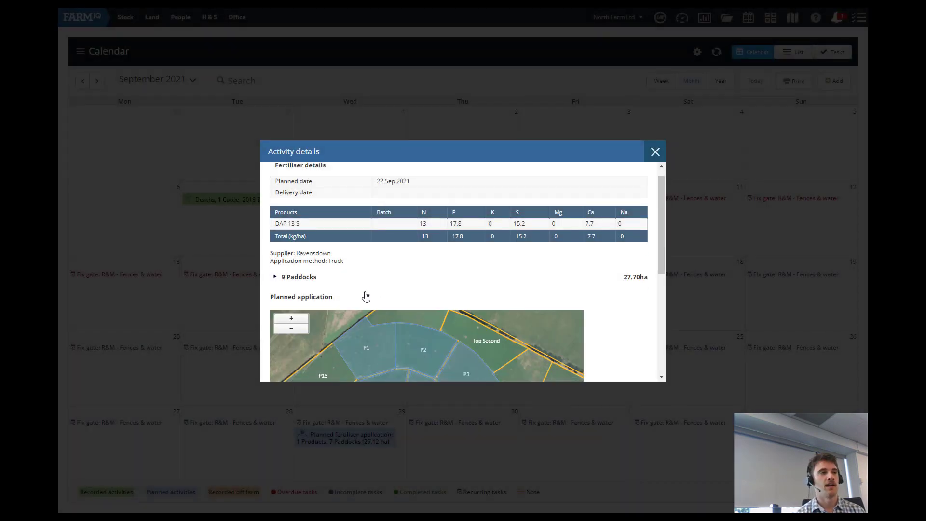
{"action": "scroll", "scroll_direction": "down", "scroll_amount": 3}
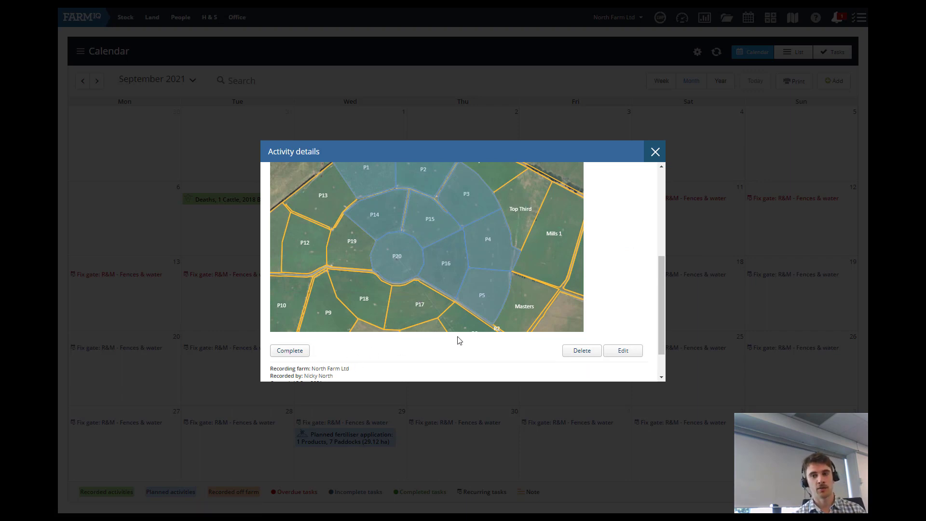
{"action": "mouse_move", "coordinate": [528, 284]}
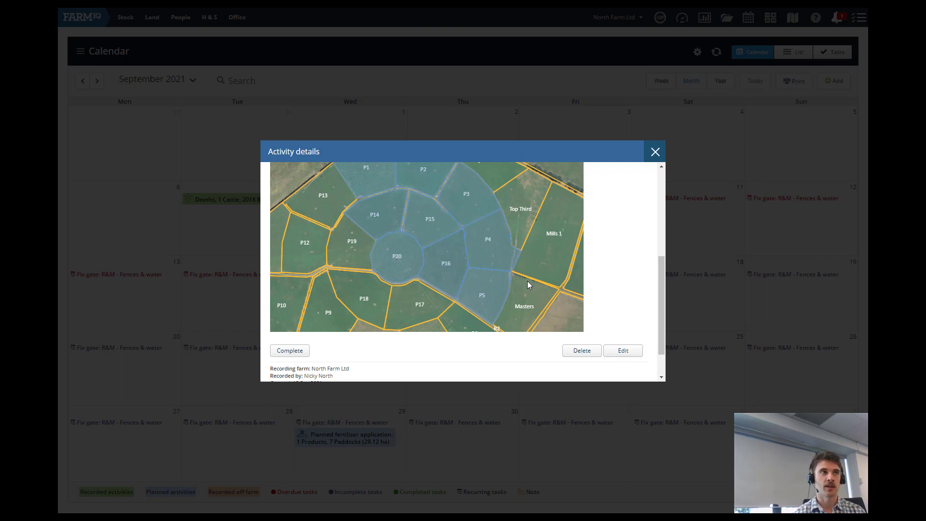
{"action": "mouse_move", "coordinate": [667, 162]}
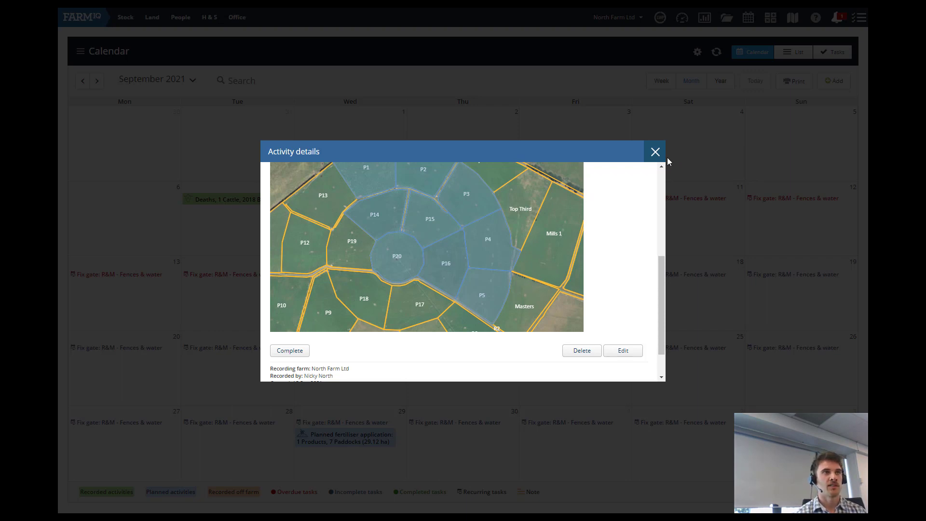
{"action": "left_click", "coordinate": [655, 151]}
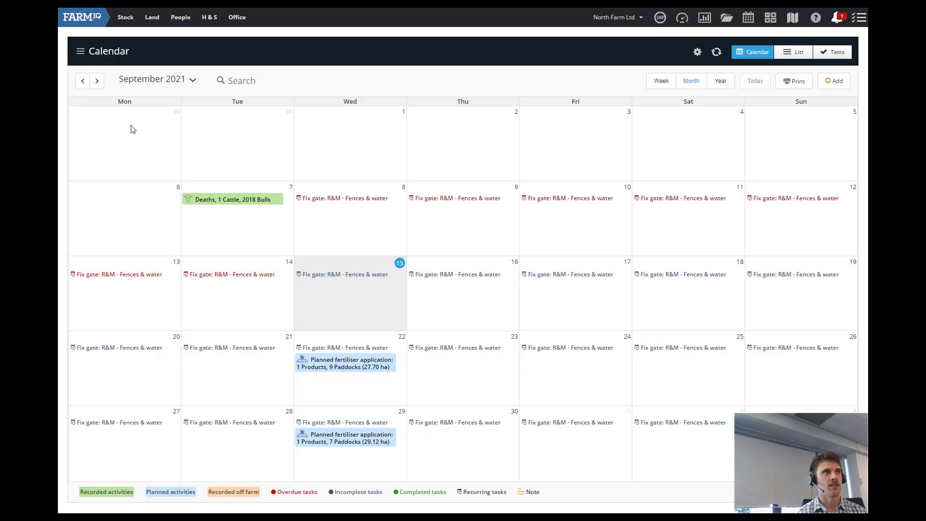
{"action": "left_click", "coordinate": [96, 81]}
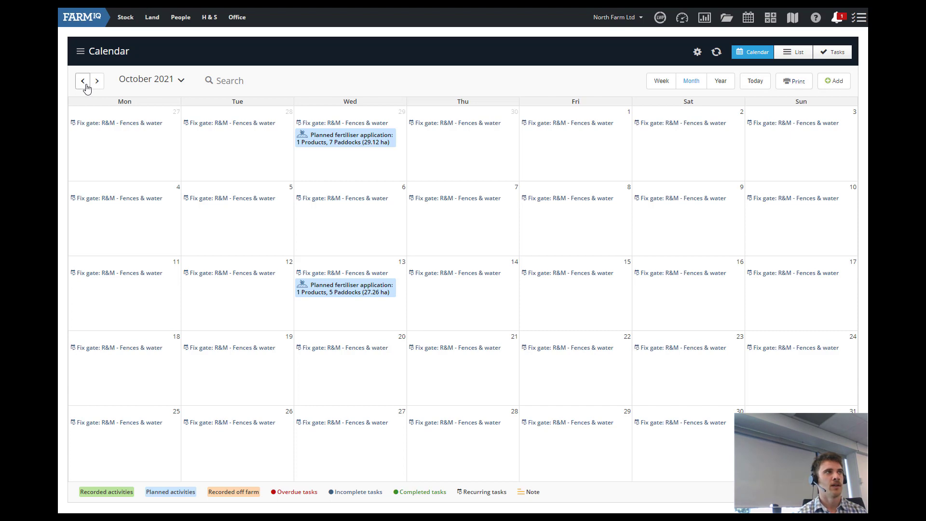
{"action": "left_click", "coordinate": [83, 80]}
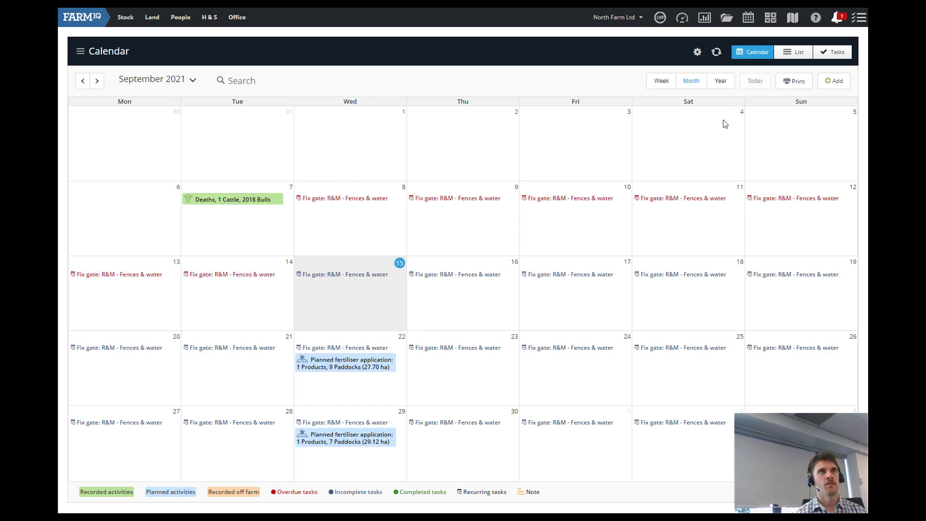
{"action": "mouse_move", "coordinate": [698, 53]}
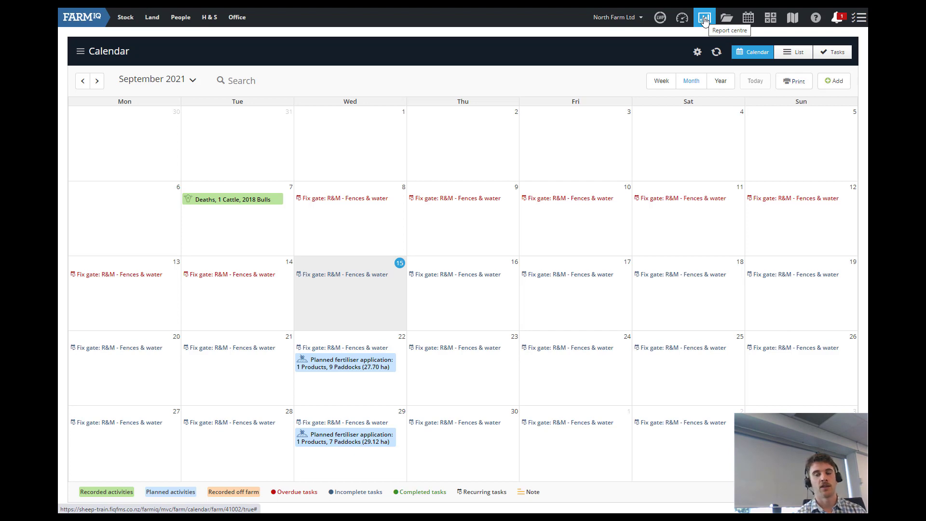
- Open the Report centre and expand the Land report category
{"action": "left_click", "coordinate": [703, 17]}
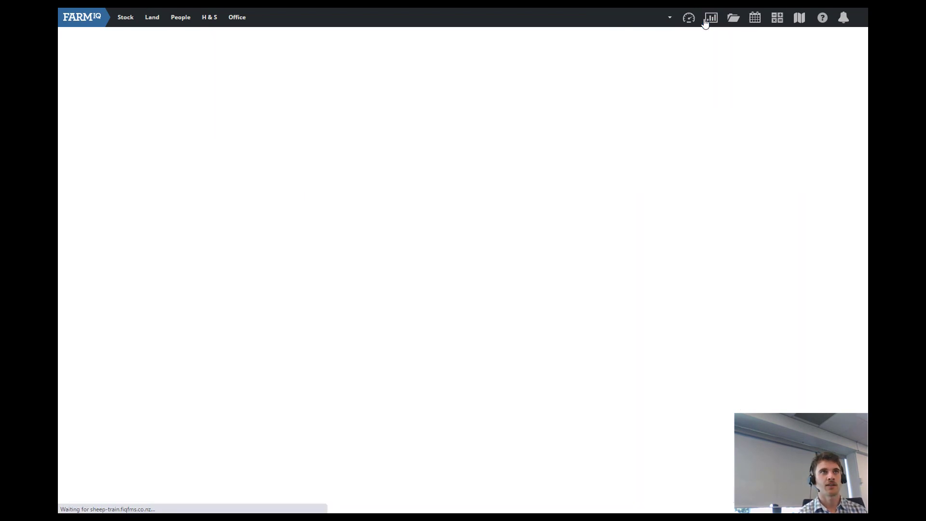
{"action": "left_click", "coordinate": [711, 17]}
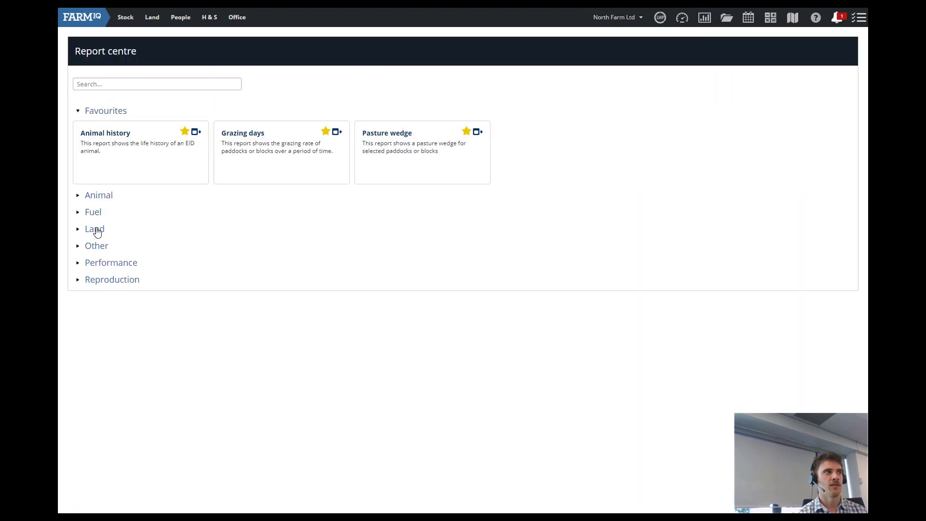
{"action": "left_click", "coordinate": [94, 229]}
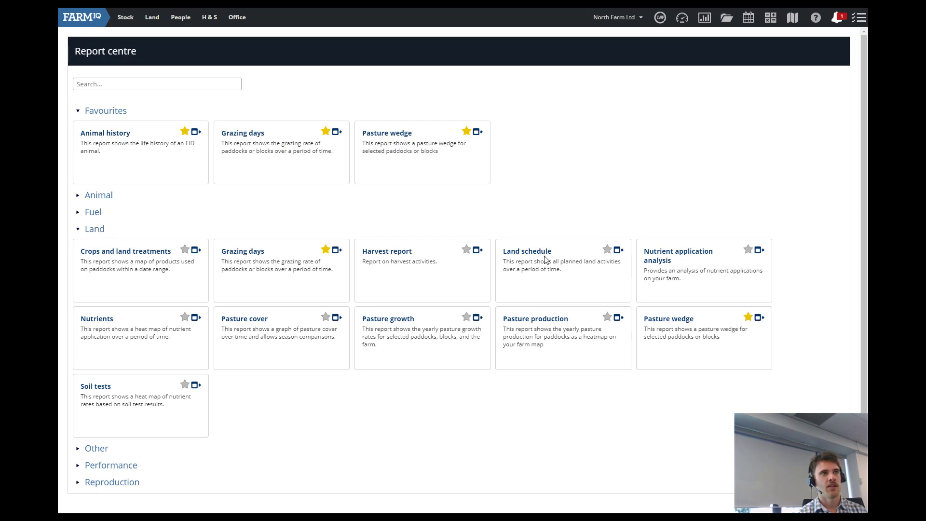
{"action": "mouse_move", "coordinate": [526, 251]}
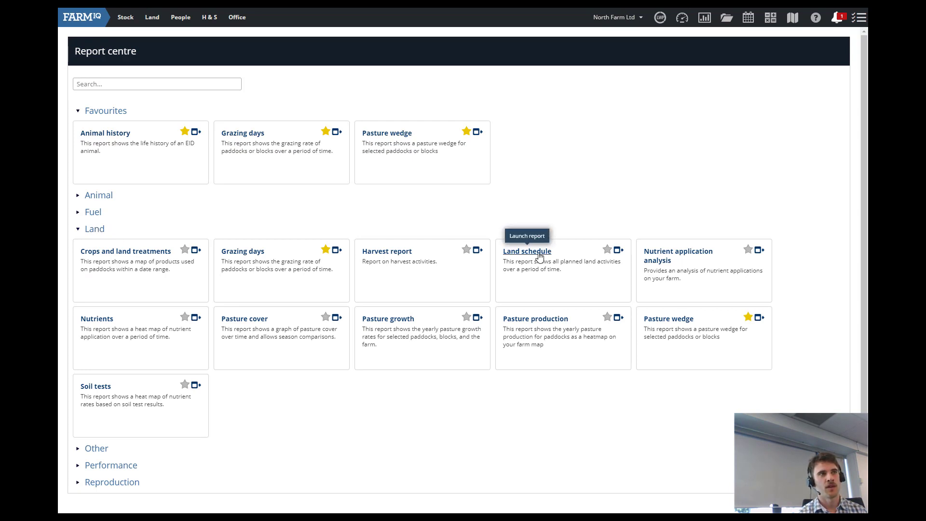
- Launch the Land schedule report starting 15-9-2021 with all application types and orders
{"action": "left_click", "coordinate": [526, 251]}
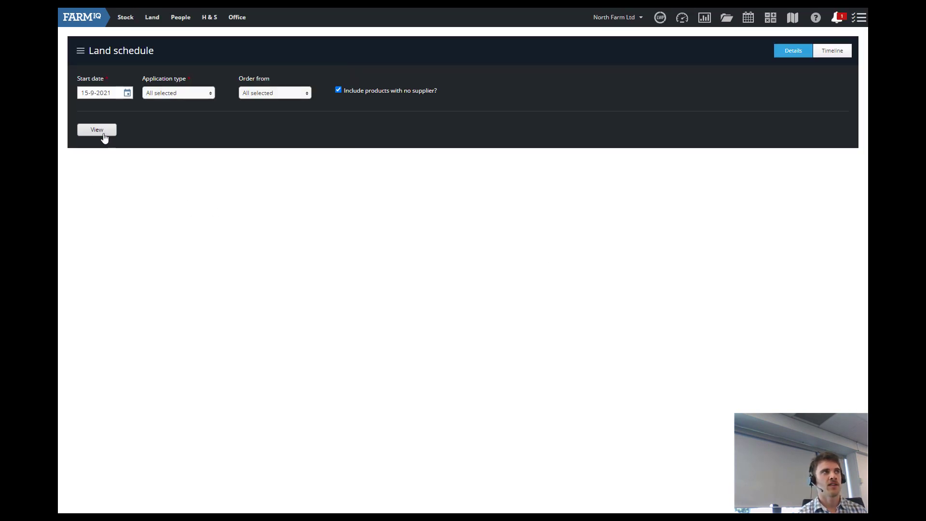
{"action": "left_click", "coordinate": [96, 129]}
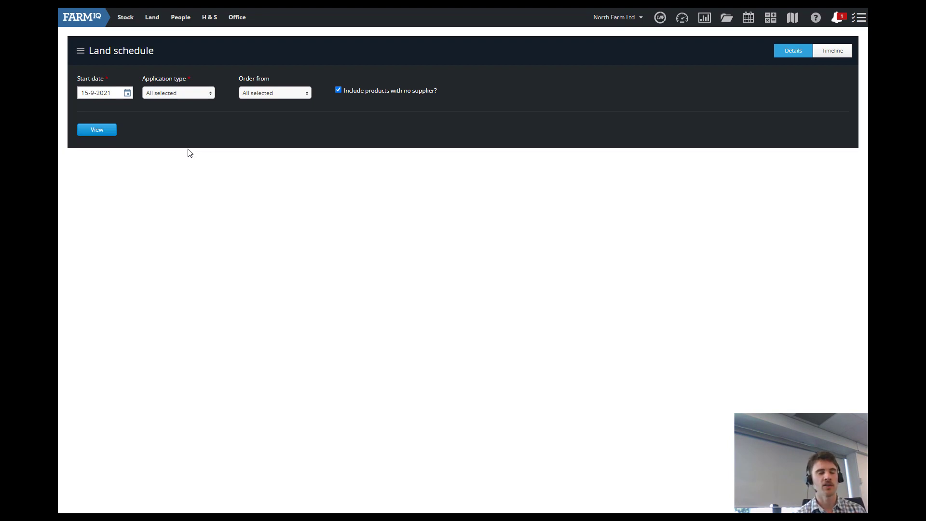
{"action": "mouse_move", "coordinate": [171, 76]}
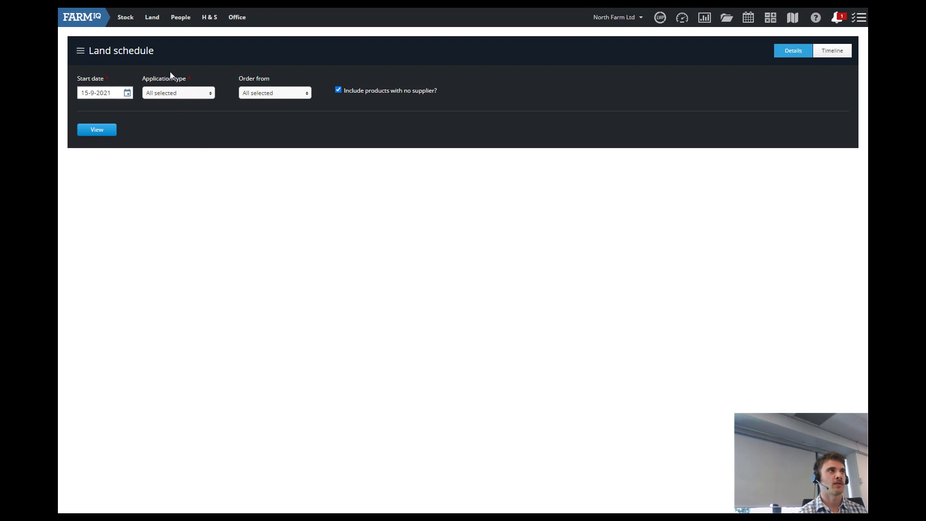
{"action": "left_click", "coordinate": [96, 129]}
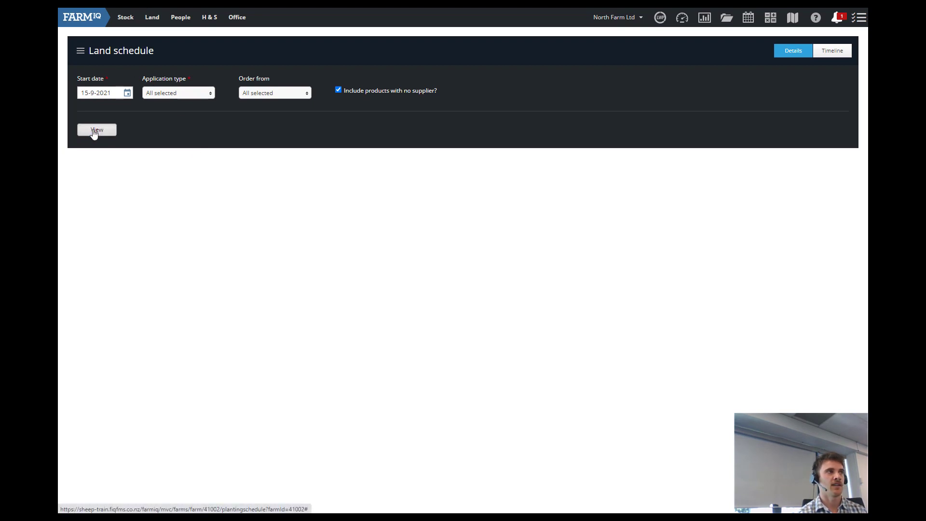
- View the schedule: DAP 13 S on 22 and 29 September, DAP on 13 October
{"action": "left_click", "coordinate": [97, 130]}
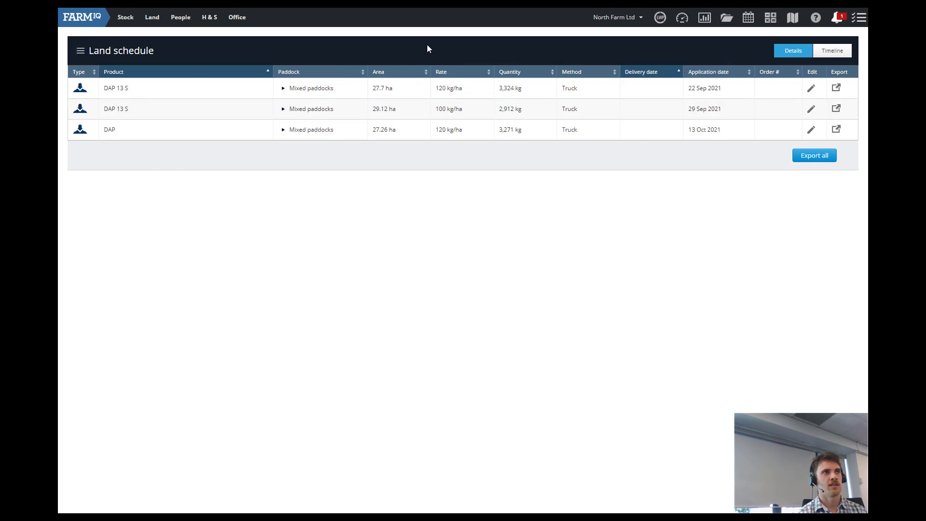
{"action": "mouse_move", "coordinate": [573, 207]}
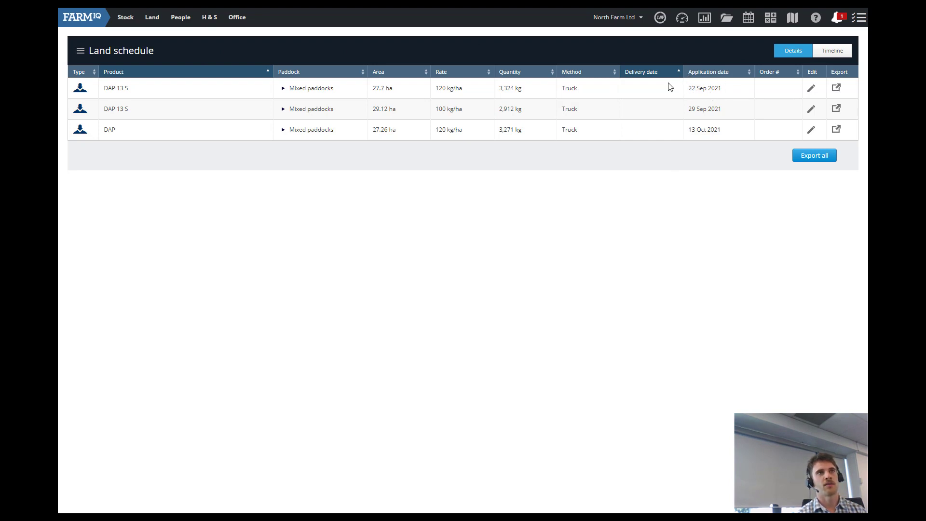
{"action": "mouse_move", "coordinate": [836, 88]}
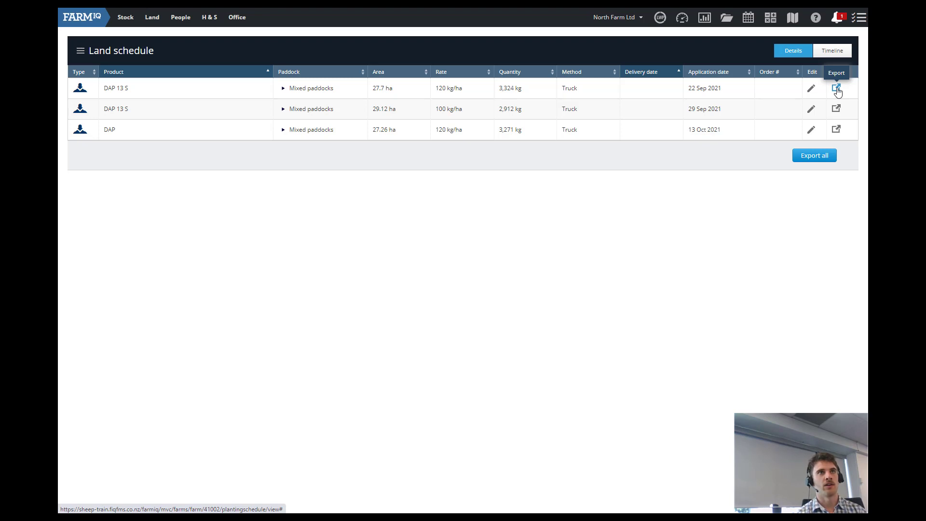
- Open the export page for the 22 September DAP 13 S application with nine paddocks
{"action": "left_click", "coordinate": [836, 88]}
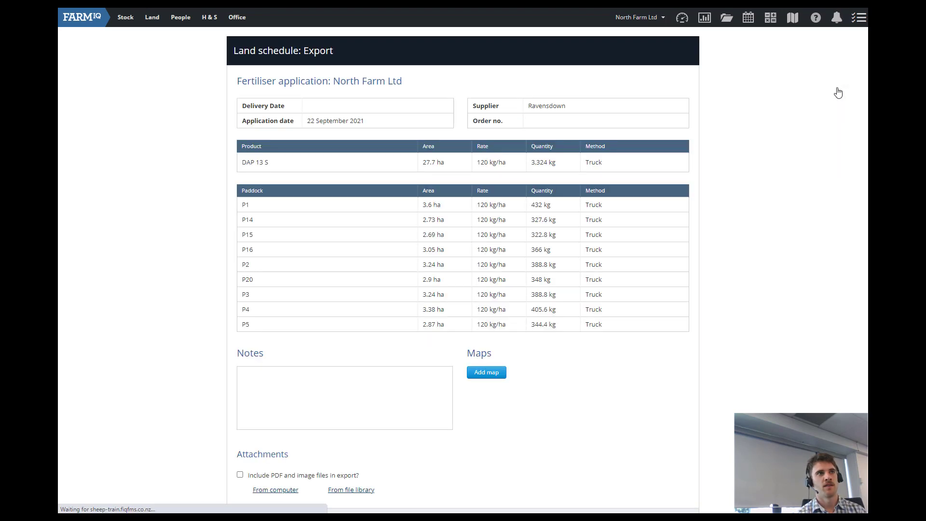
{"action": "left_click", "coordinate": [484, 372]}
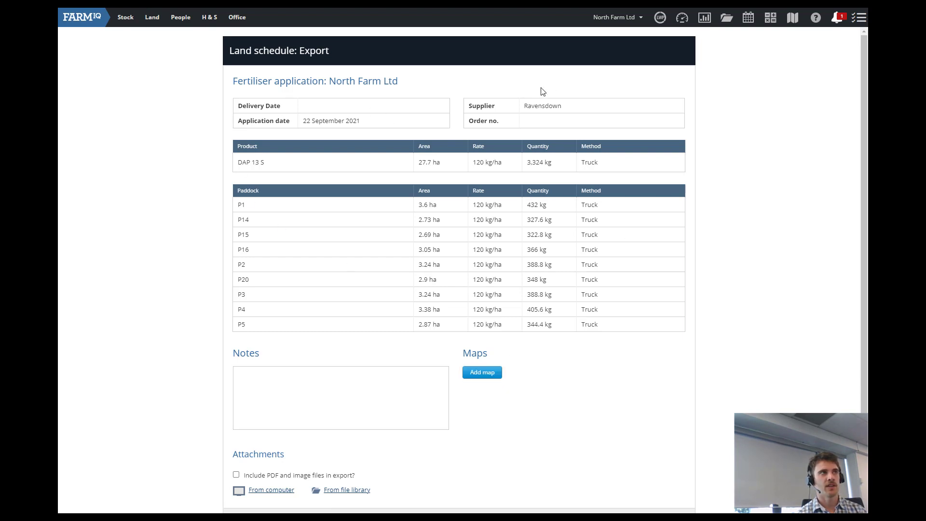
{"action": "mouse_move", "coordinate": [337, 205]}
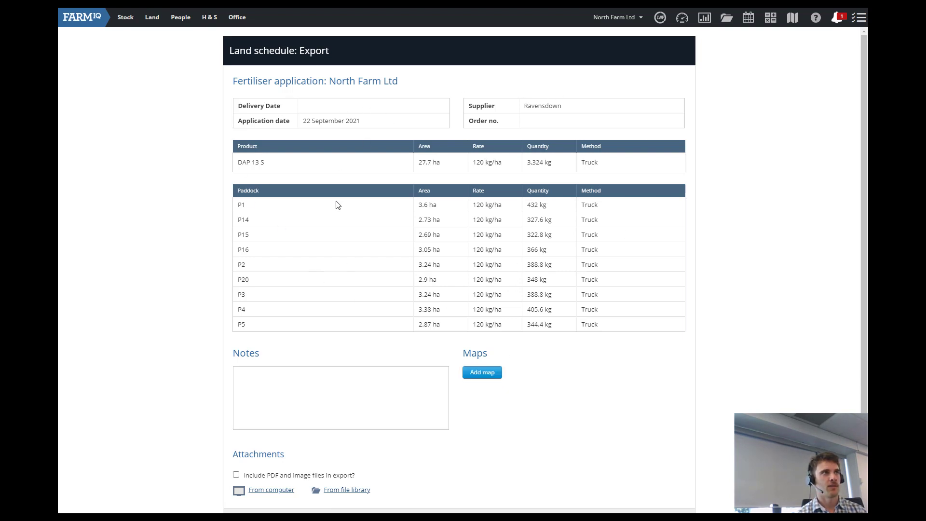
{"action": "mouse_move", "coordinate": [581, 329]}
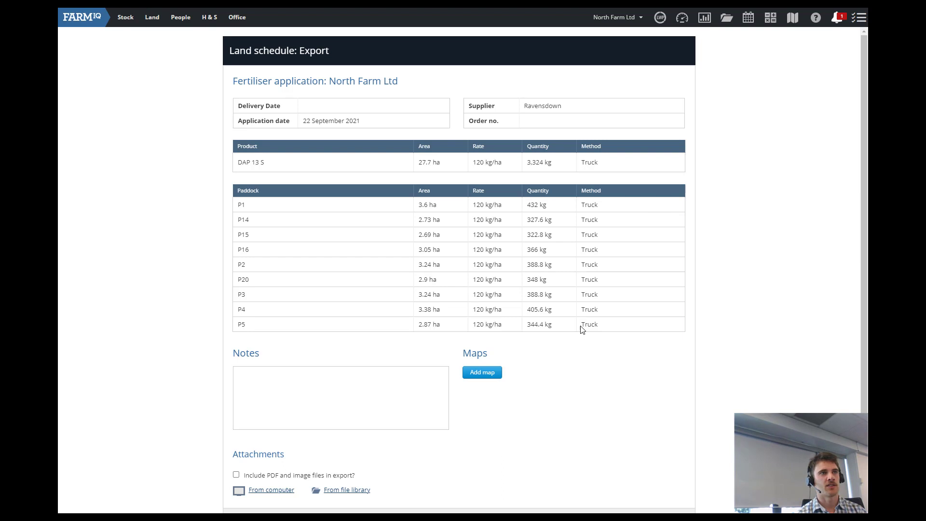
{"action": "mouse_move", "coordinate": [481, 375]}
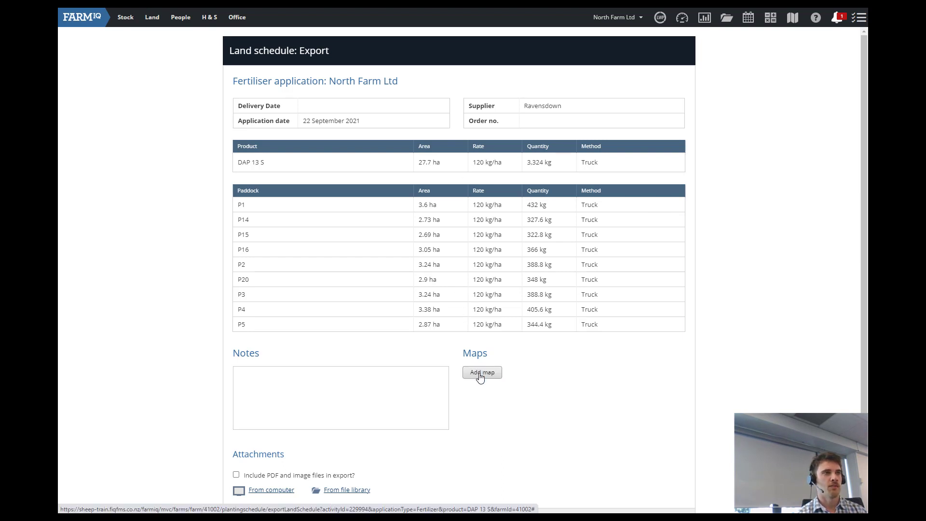
- Attach the DAP 13 S map to the 22 September application export
{"action": "left_click", "coordinate": [481, 372]}
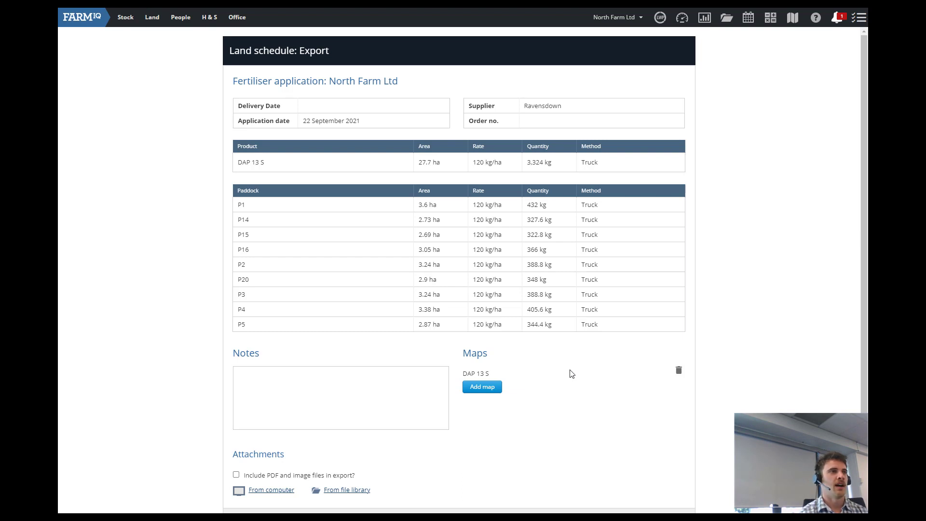
- Export the application as the PDF landScheduleActivity_229994_DAP 13 S.pdf
{"action": "scroll", "scroll_direction": "down", "scroll_amount": 3}
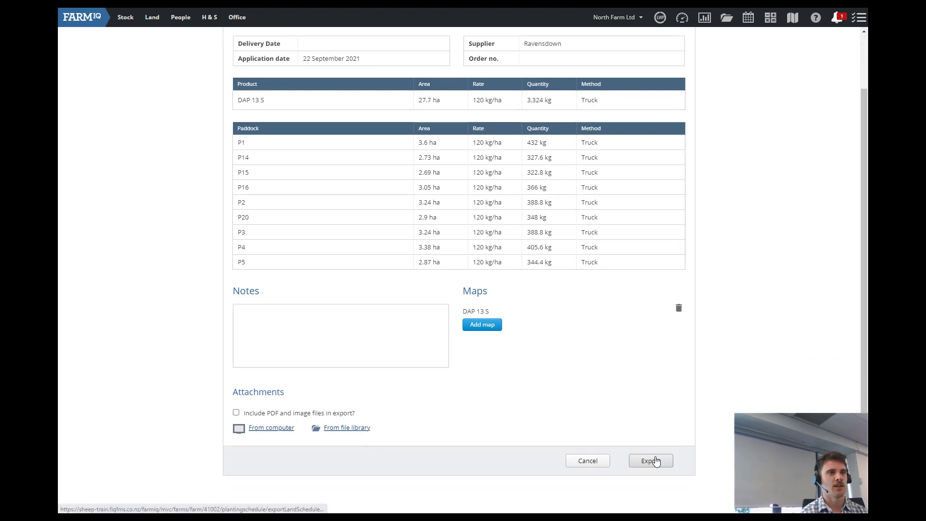
{"action": "left_click", "coordinate": [650, 461]}
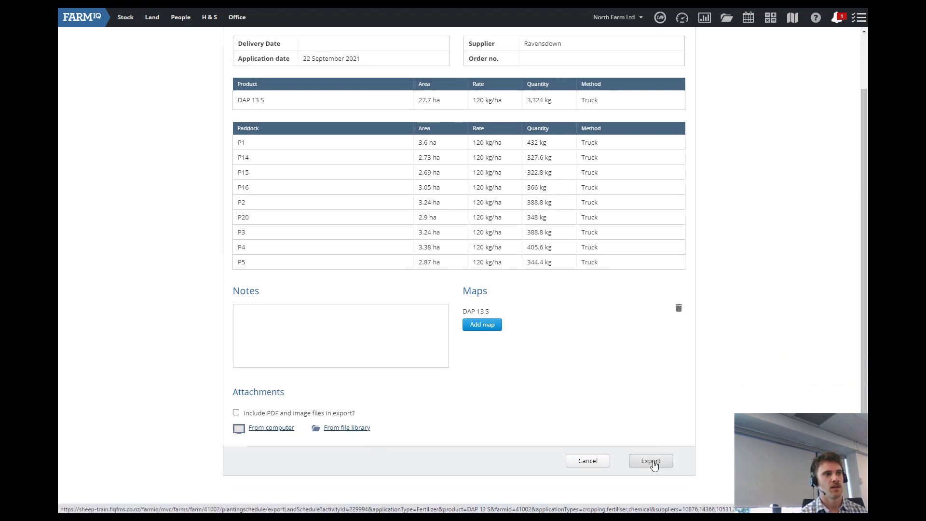
{"action": "left_click", "coordinate": [650, 460]}
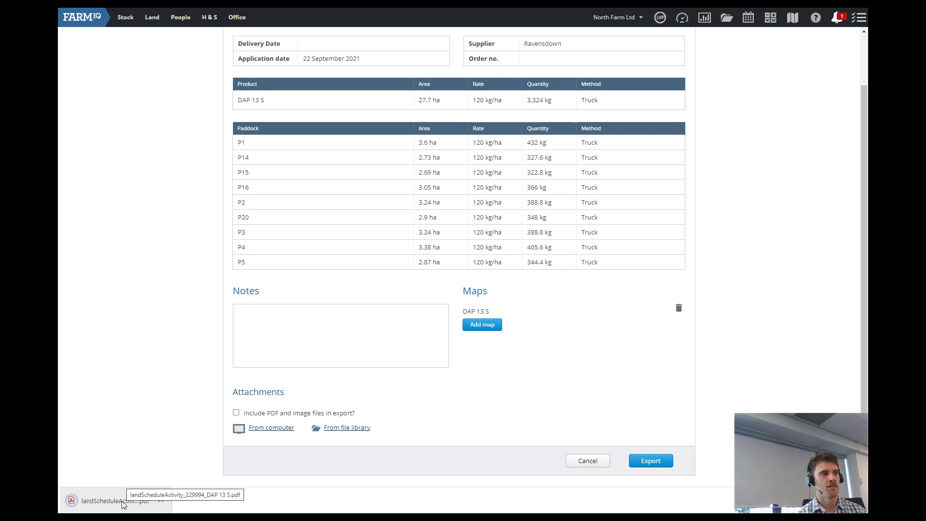
- Open the downloaded landScheduleActivity PDF and scroll through the DAP 13 S application pages
{"action": "left_click", "coordinate": [112, 500]}
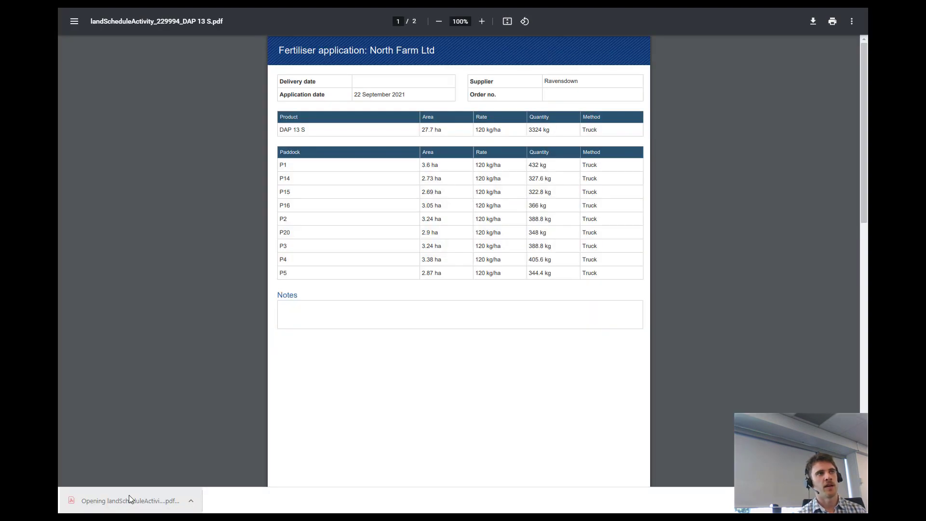
{"action": "scroll", "scroll_direction": "down", "scroll_amount": 3}
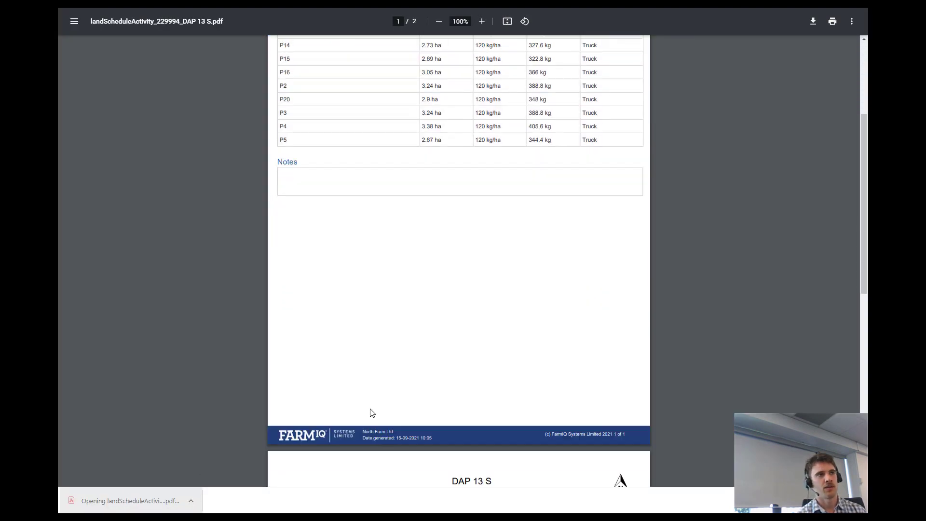
{"action": "scroll", "scroll_direction": "down", "scroll_amount": 3}
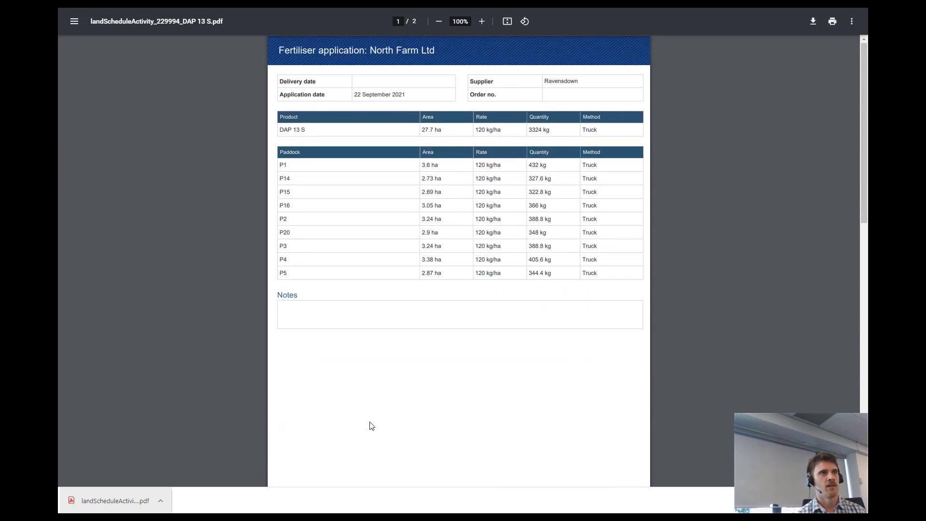
{"action": "mouse_move", "coordinate": [467, 351]}
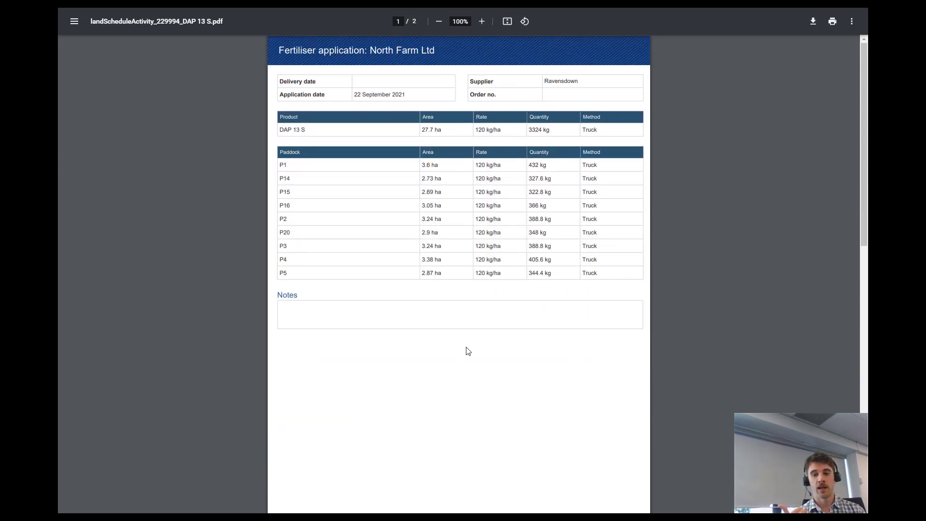